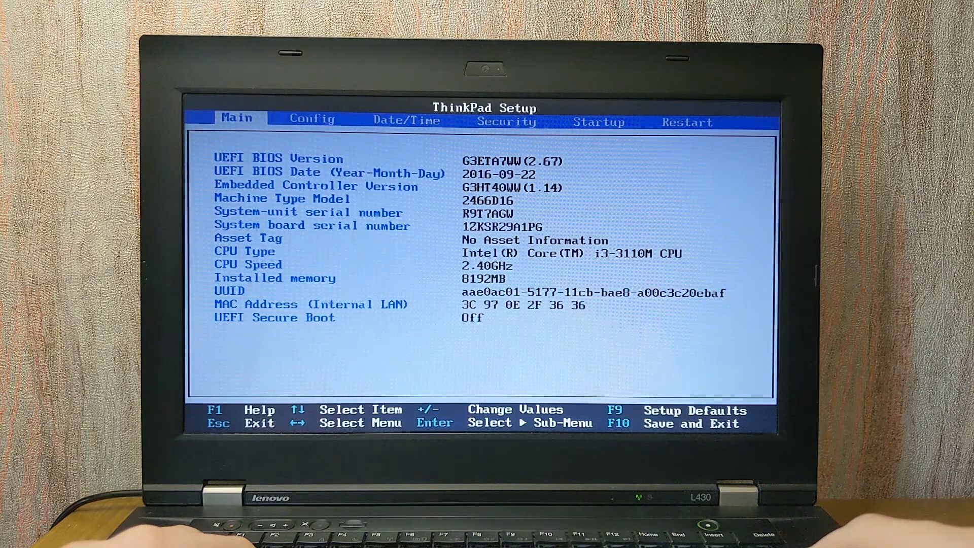
Move from the Main tab to Date/Time, showing 02/15/2023 and 14:11:03.
{"action": "key", "text": "right"}
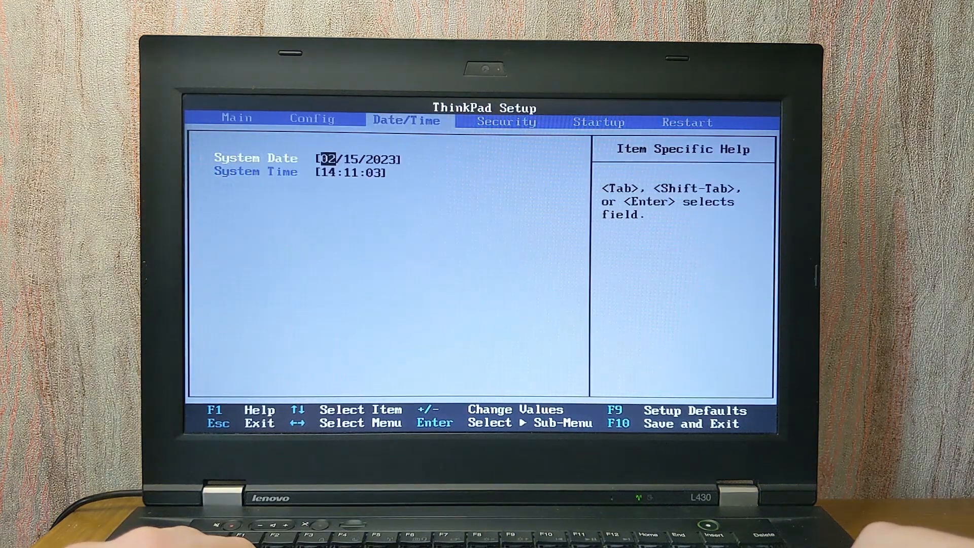
{"action": "key", "text": "Right"}
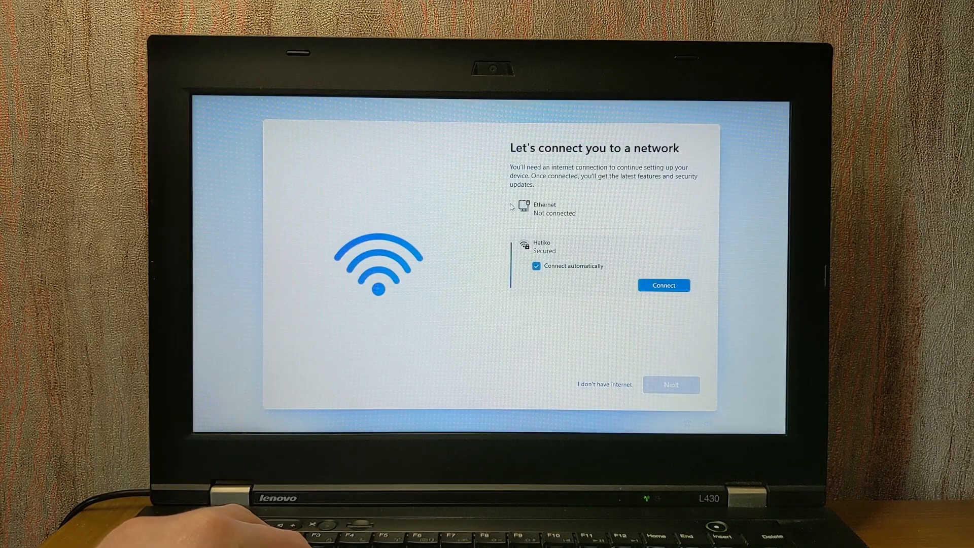
{"action": "mouse_move", "coordinate": [680, 184]}
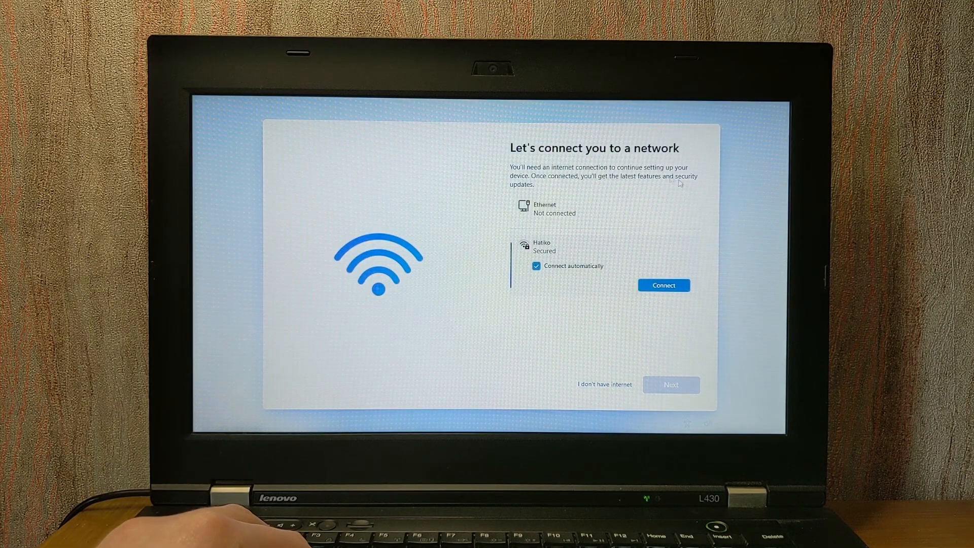
{"action": "mouse_move", "coordinate": [564, 245]}
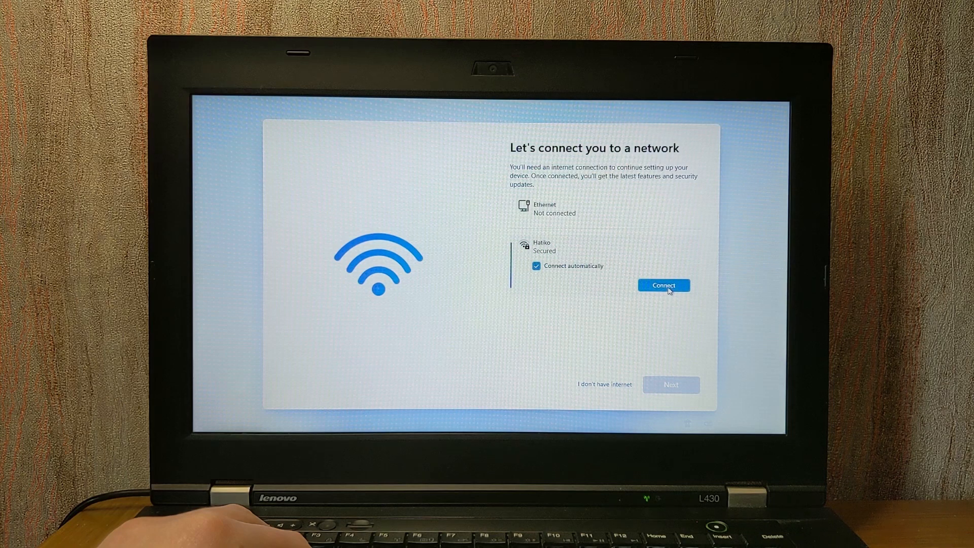
Connect to the secured Wi-Fi network so setup continues online.
{"action": "left_click", "coordinate": [662, 285]}
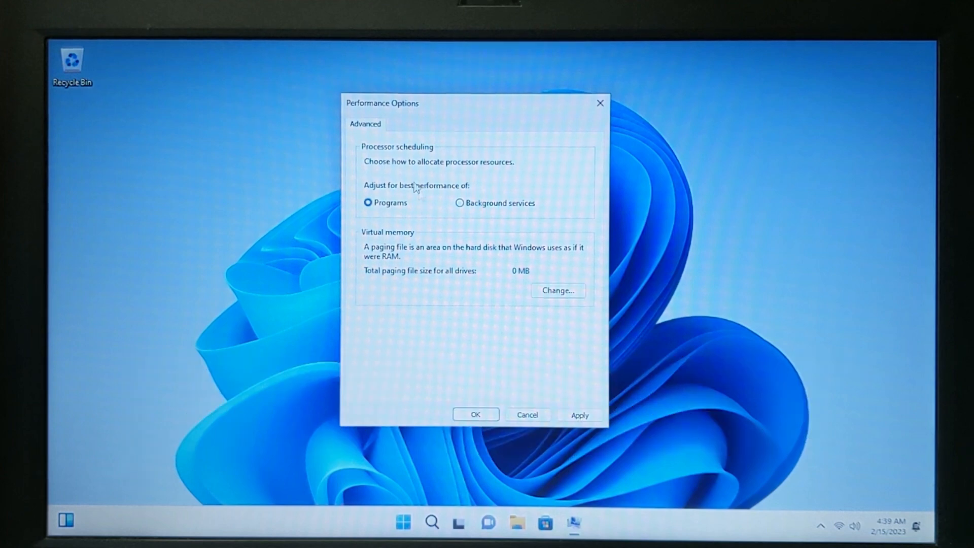
{"action": "mouse_move", "coordinate": [478, 219]}
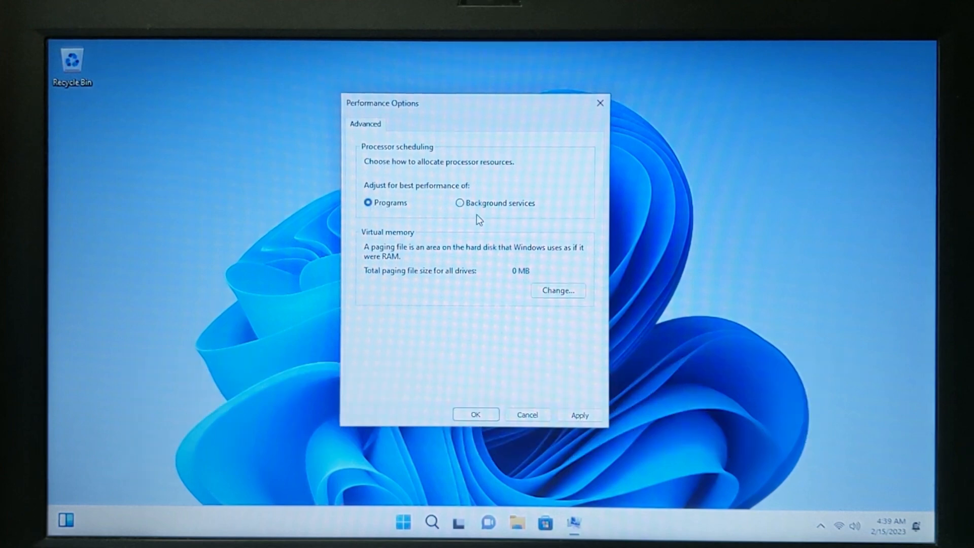
{"action": "mouse_move", "coordinate": [430, 189]}
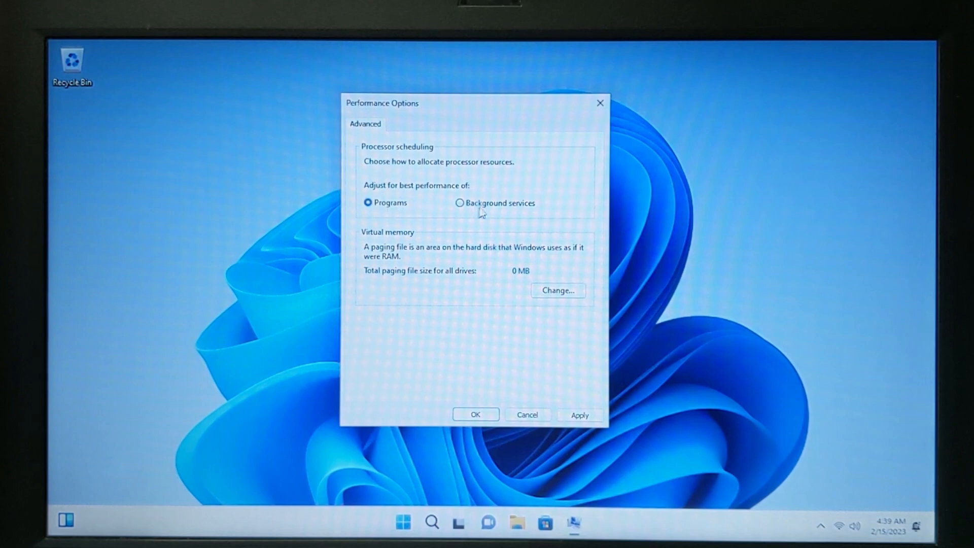
{"action": "mouse_move", "coordinate": [367, 203]}
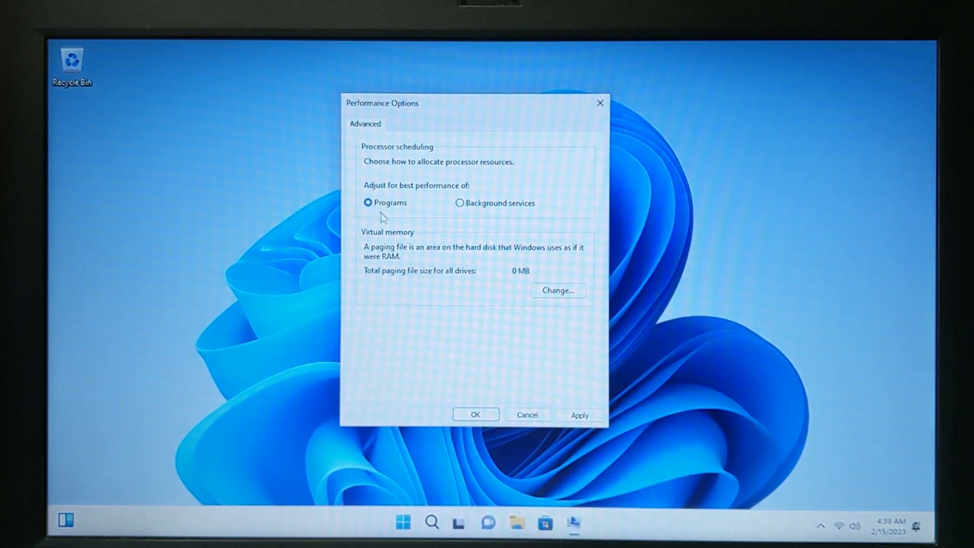
Confirm Performance Options with OK, keeping processor scheduling on Programs.
{"action": "left_click", "coordinate": [475, 414]}
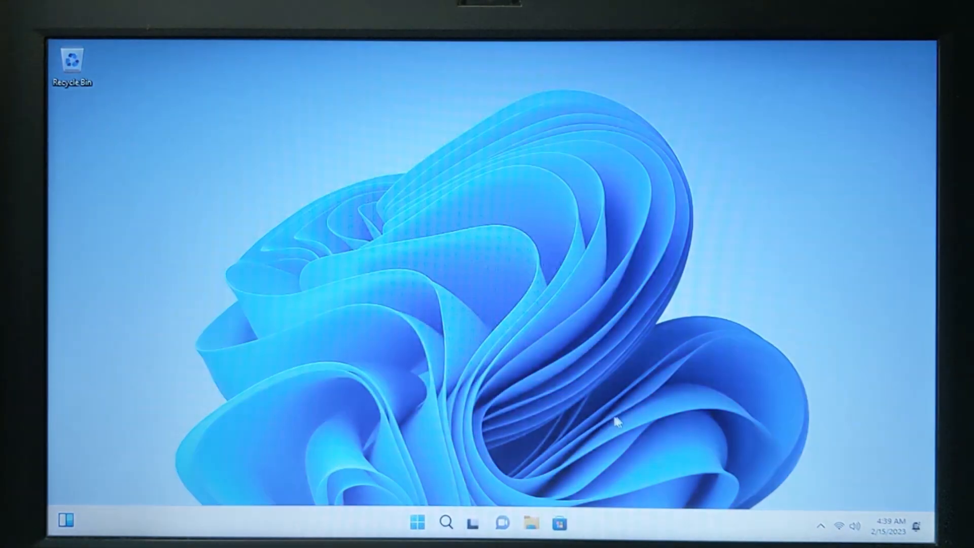
{"action": "mouse_move", "coordinate": [369, 299]}
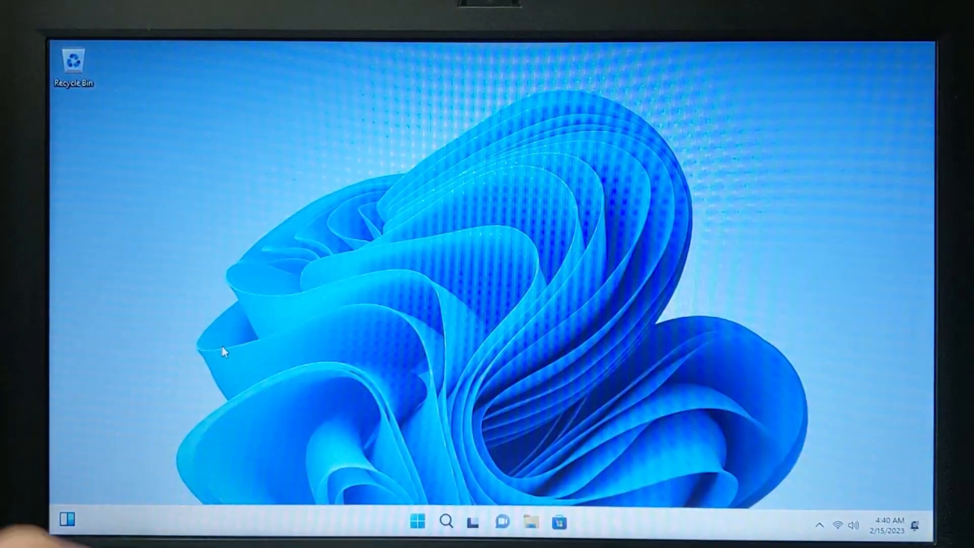
Launch File Explorer from the taskbar onto its Home view.
{"action": "left_click", "coordinate": [418, 521]}
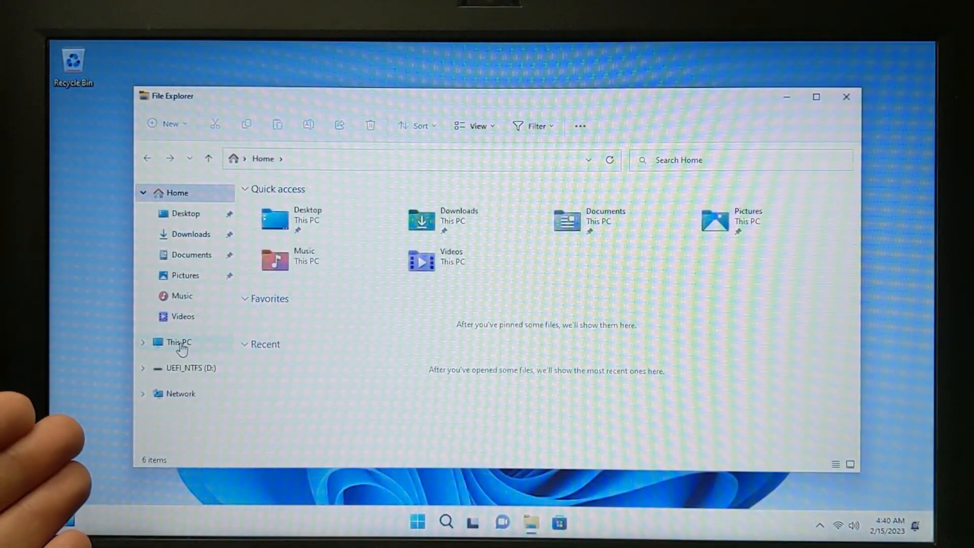
Show This PC, select the tiny11 b1 (C:) drive, then bring up Start.
{"action": "left_click", "coordinate": [178, 341]}
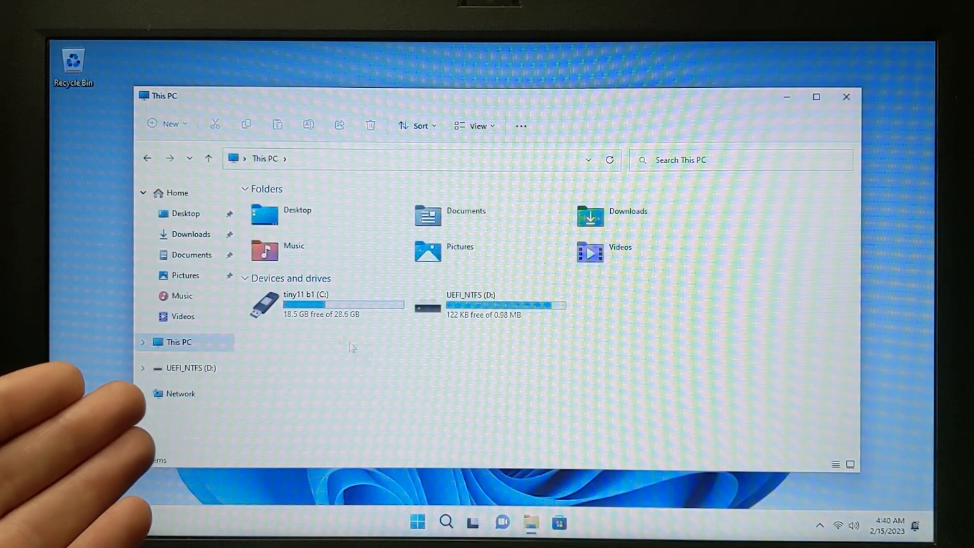
{"action": "left_click", "coordinate": [304, 301]}
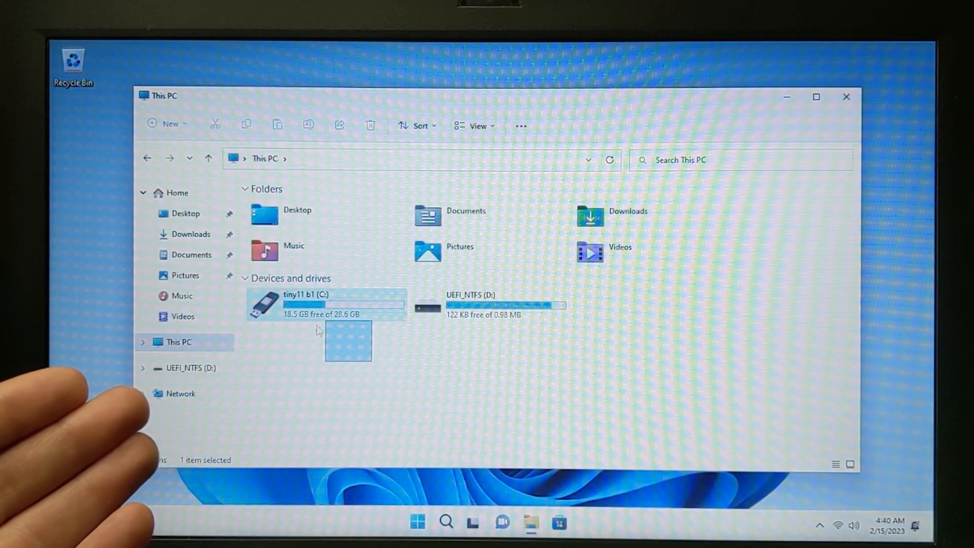
{"action": "left_click", "coordinate": [417, 521]}
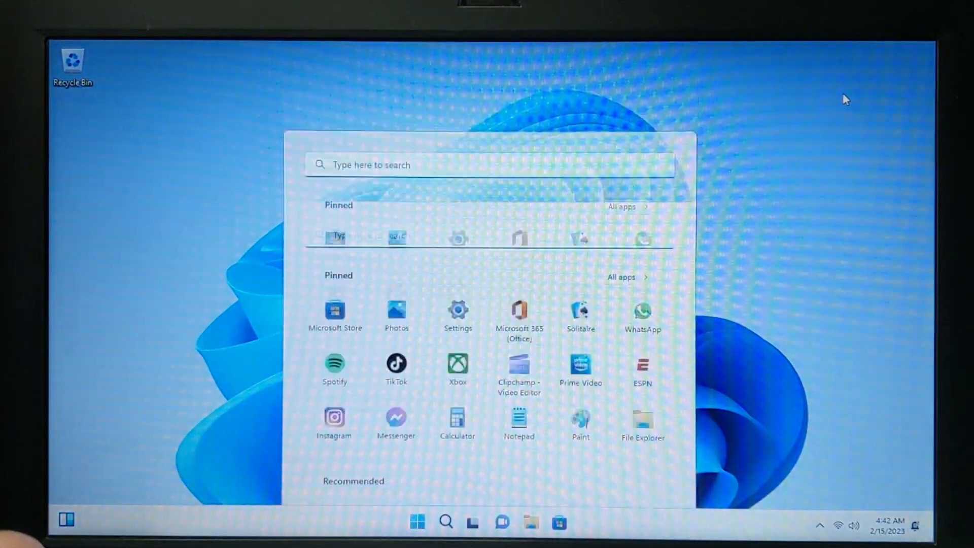
Launch Settings from the Start menu onto the Windows Update page.
{"action": "left_click", "coordinate": [417, 521]}
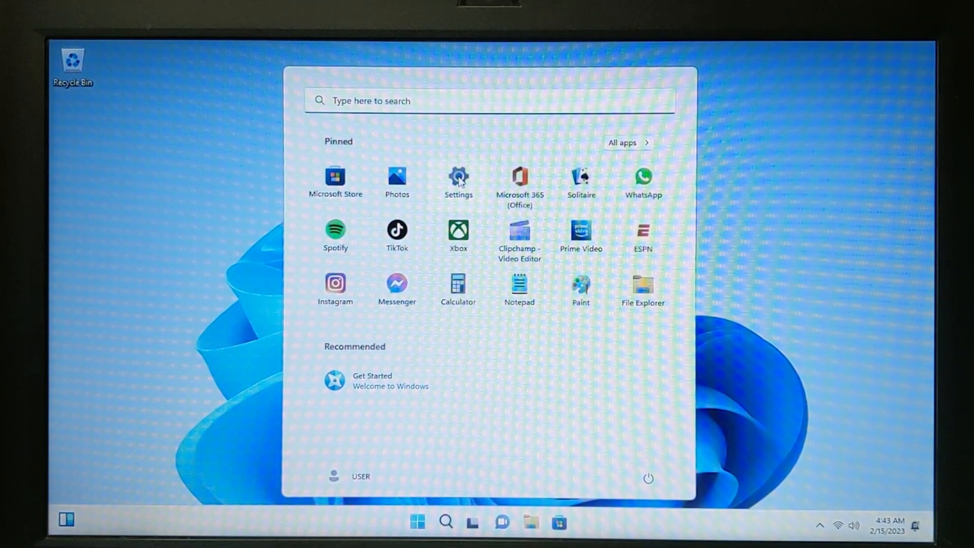
{"action": "left_click", "coordinate": [458, 181]}
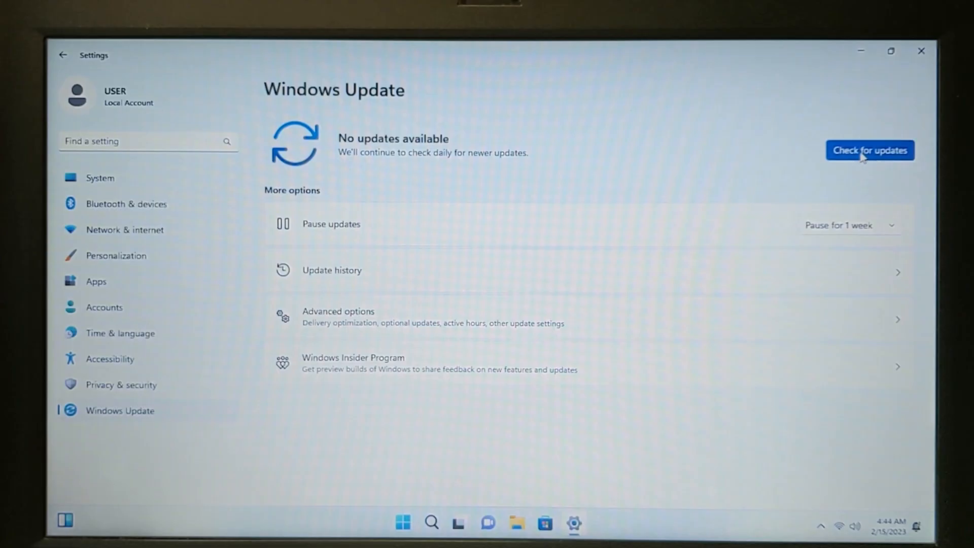
Check for updates so seven pending updates start downloading, then go to System.
{"action": "left_click", "coordinate": [869, 150]}
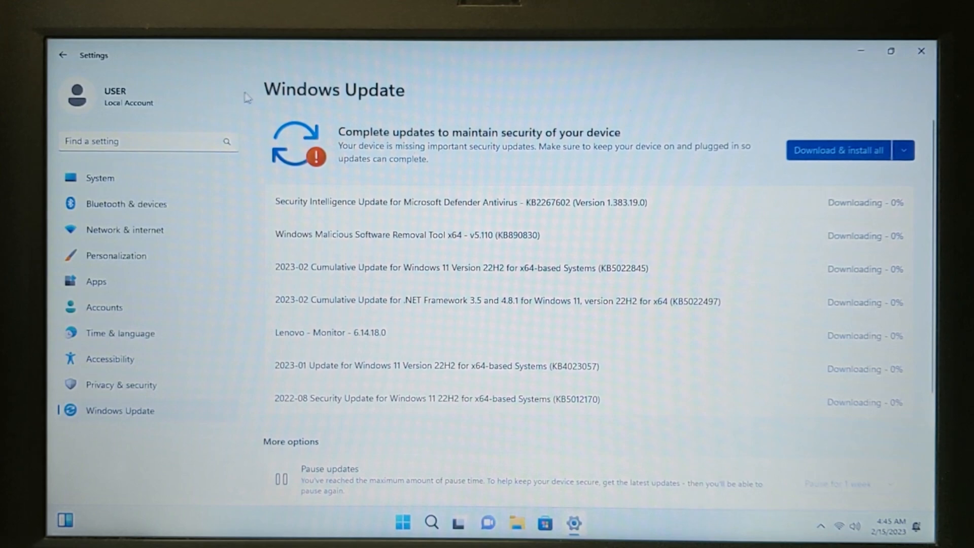
{"action": "mouse_move", "coordinate": [580, 209]}
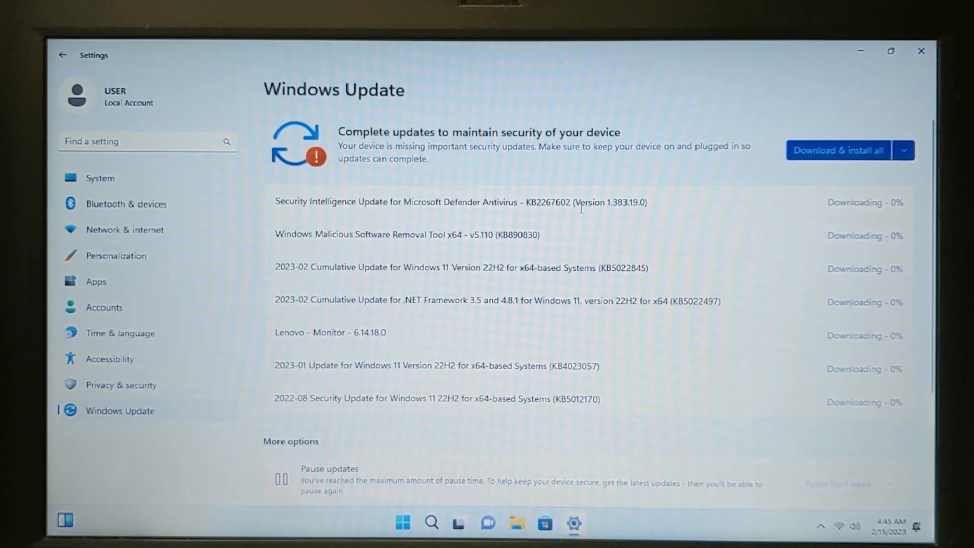
{"action": "mouse_move", "coordinate": [515, 184]}
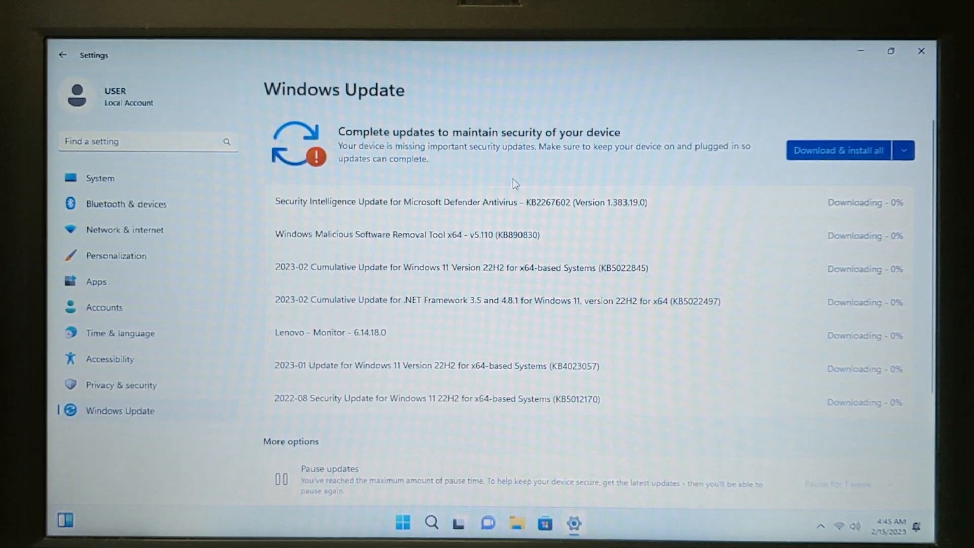
{"action": "left_click", "coordinate": [100, 178]}
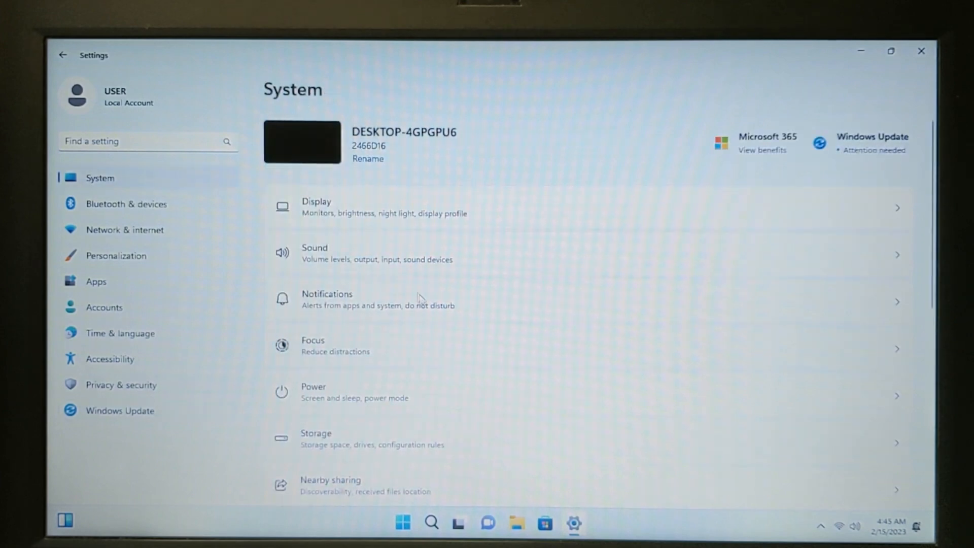
Scroll the About page specs: i3-3110M, 8 GB RAM, Windows 11 Pro 22H2.
{"action": "scroll", "scroll_direction": "down", "scroll_amount": 3}
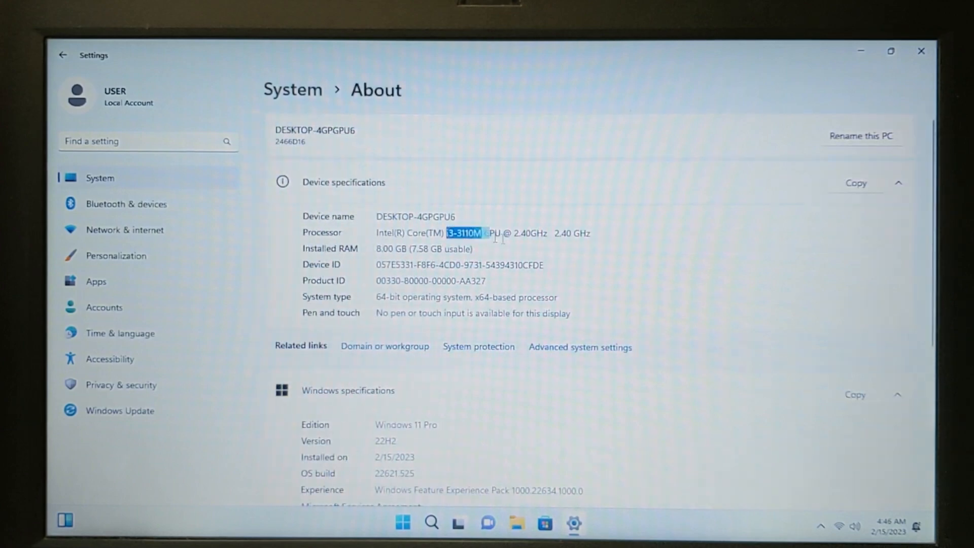
{"action": "scroll", "scroll_direction": "down", "scroll_amount": 3}
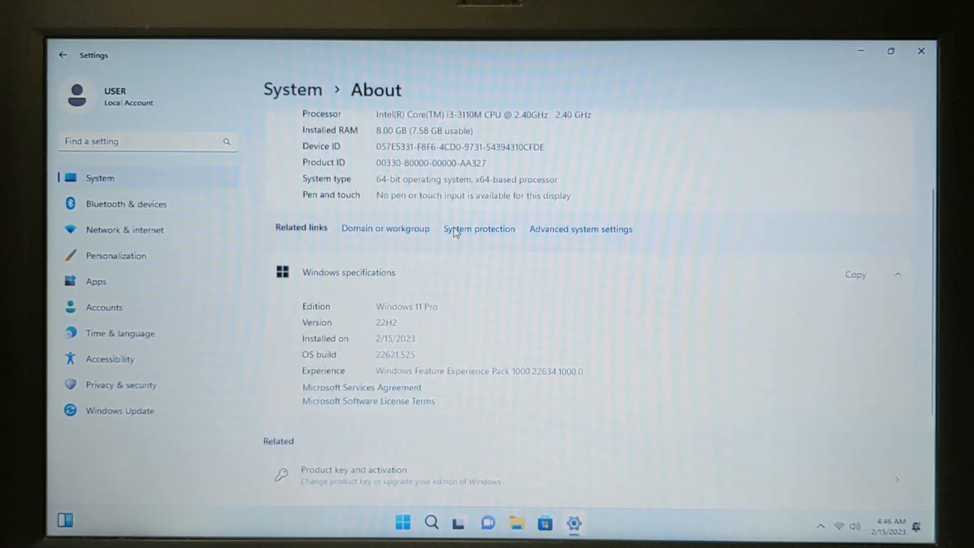
{"action": "mouse_move", "coordinate": [506, 392]}
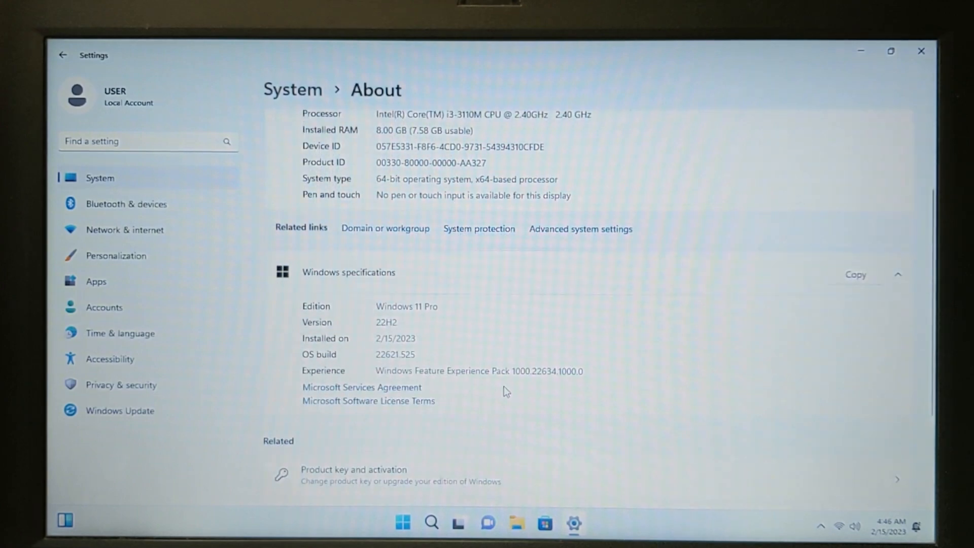
{"action": "scroll", "scroll_direction": "up", "scroll_amount": 3}
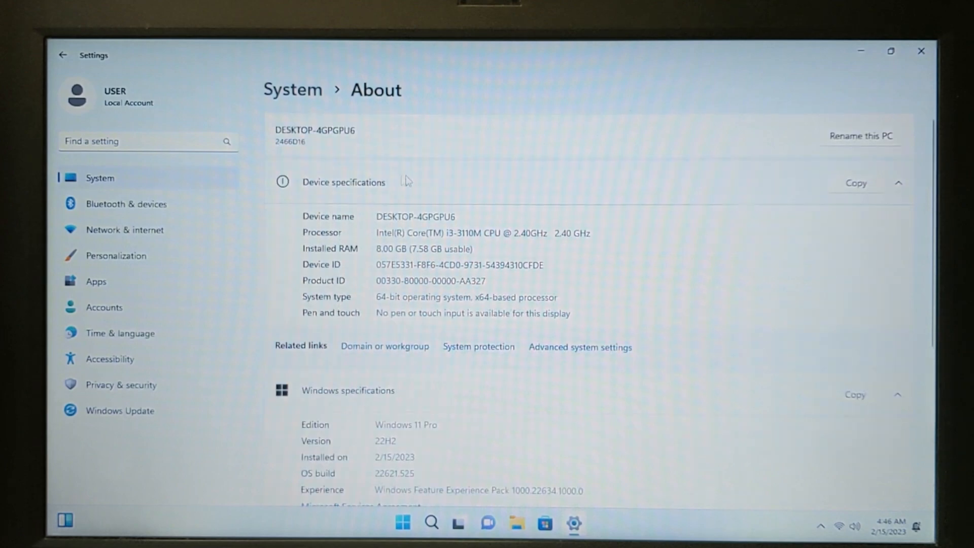
{"action": "mouse_move", "coordinate": [650, 428]}
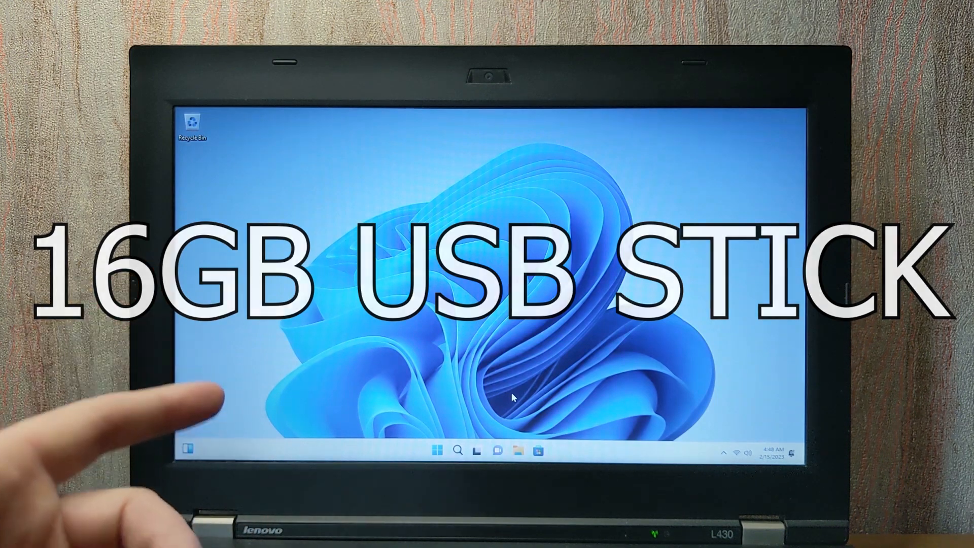
Bring up Start's power menu with Sleep, Shut down and Restart.
{"action": "left_click", "coordinate": [435, 449]}
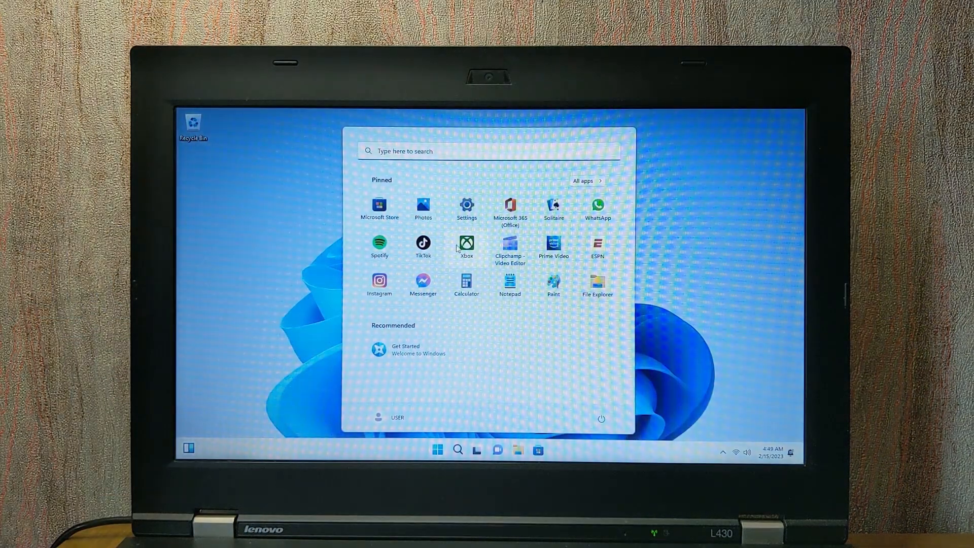
{"action": "mouse_move", "coordinate": [570, 275]}
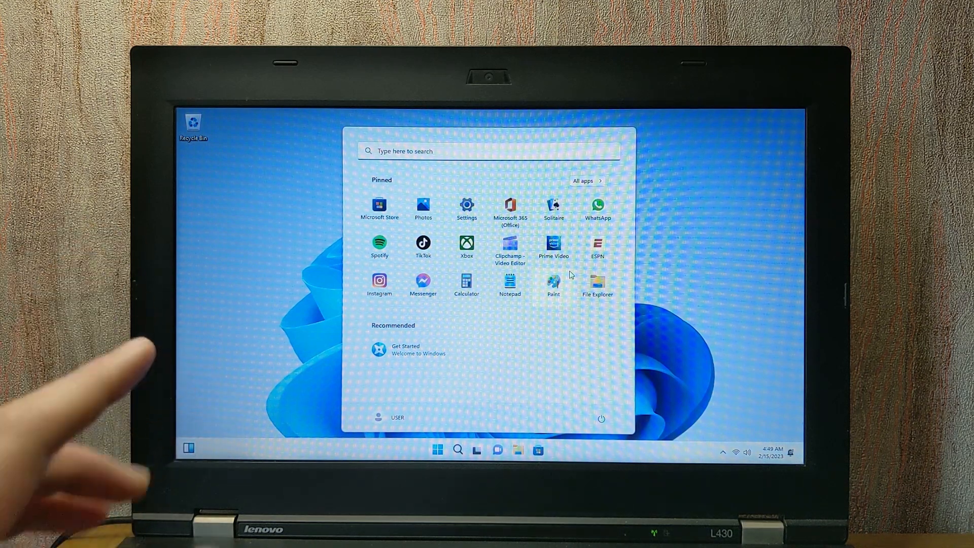
{"action": "mouse_move", "coordinate": [557, 267]}
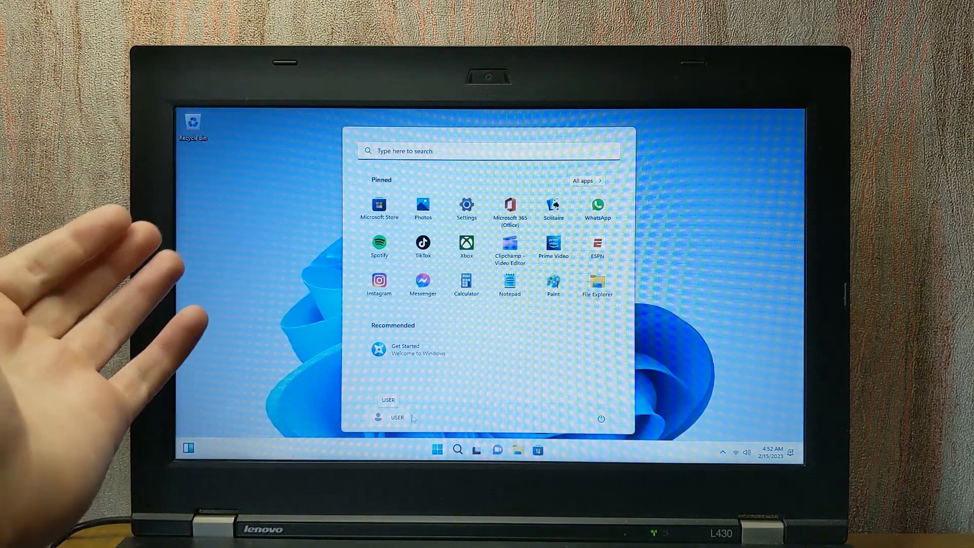
{"action": "left_click", "coordinate": [599, 418]}
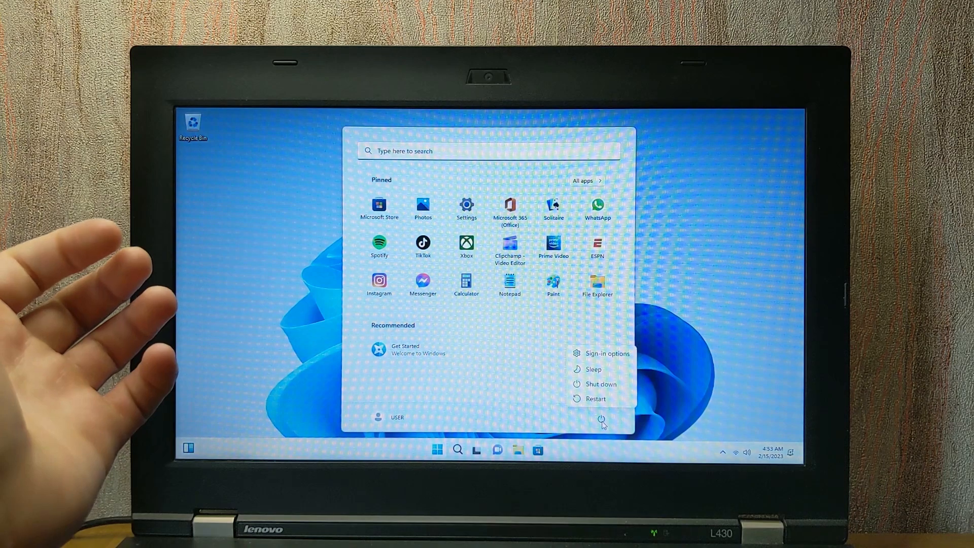